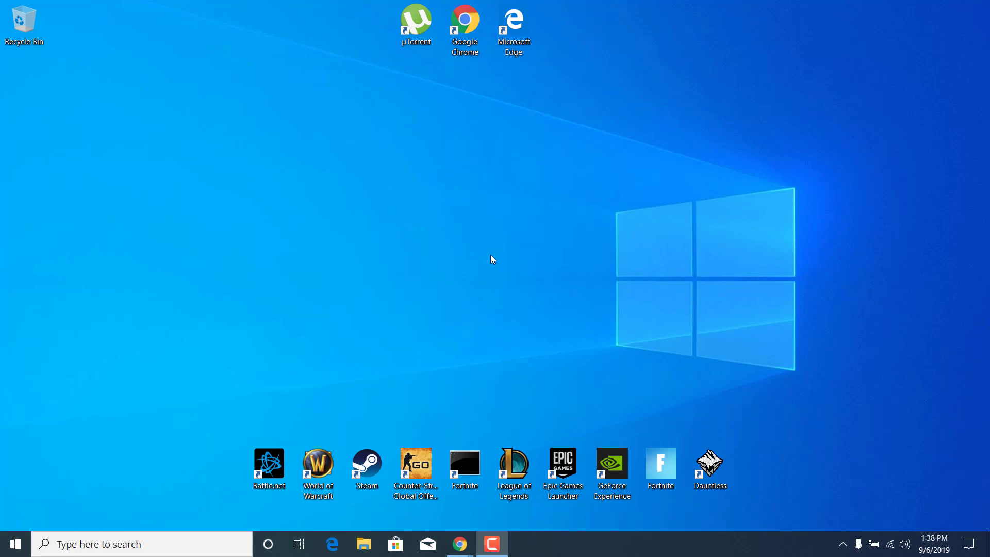
mouse_move(365, 403)
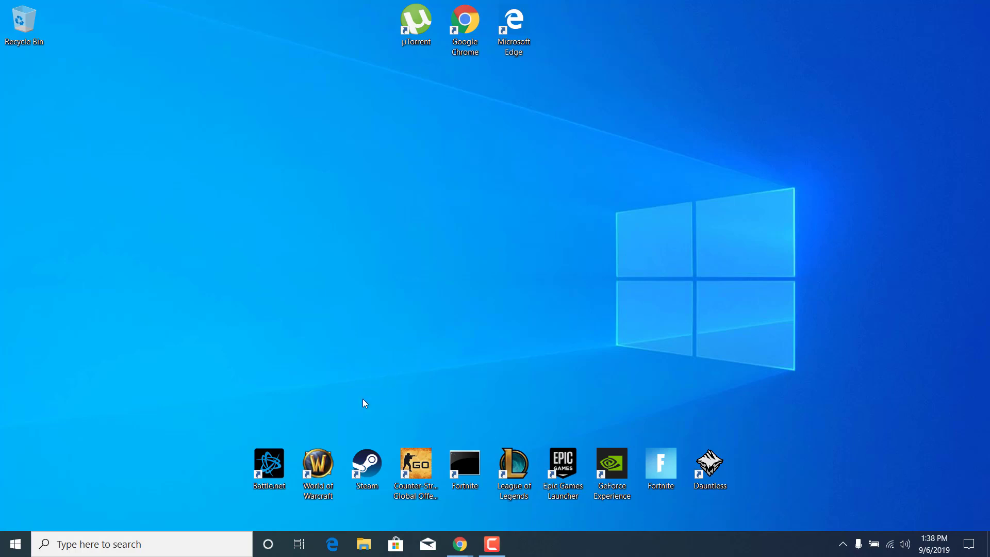
- Search Windows for 'msc' to surface System Configuration as the best match
click(141, 544)
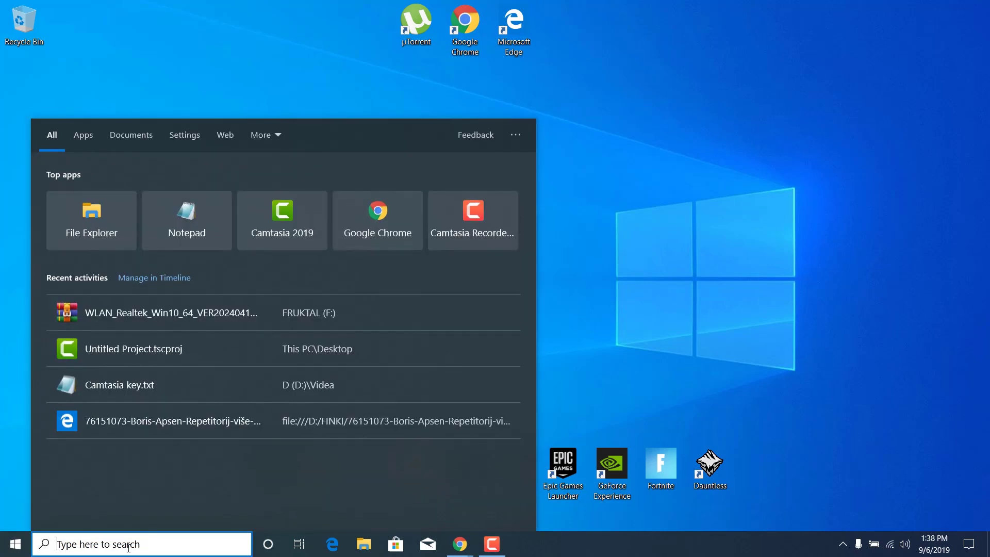
text(msconfig)
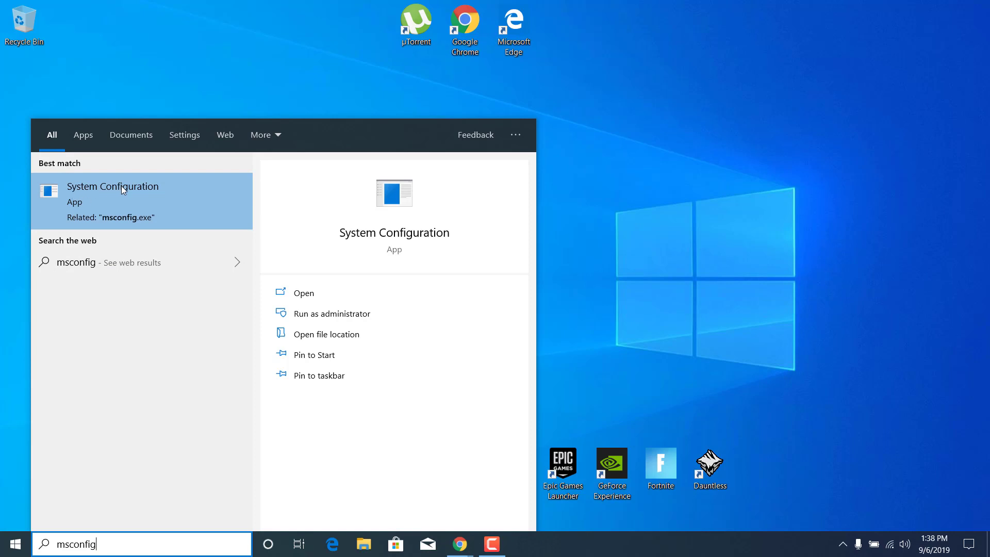
mouse_move(147, 230)
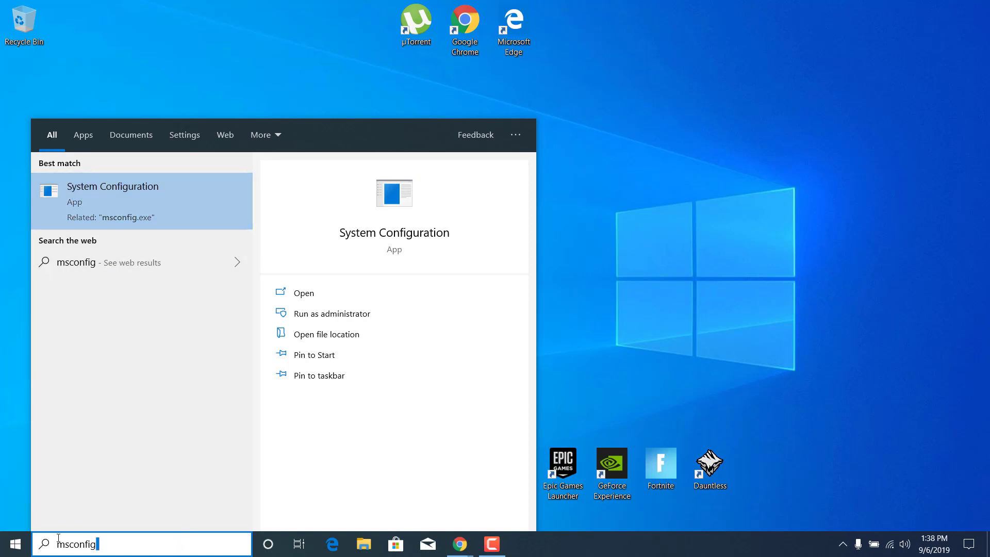
- Launch msconfig from the Run dialog to open System Configuration
text(run)
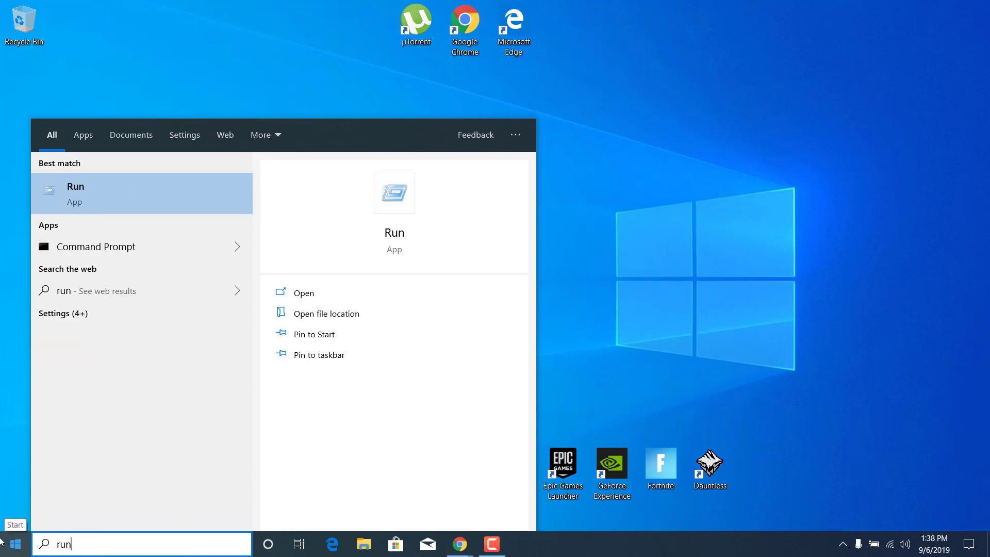
mouse_move(101, 196)
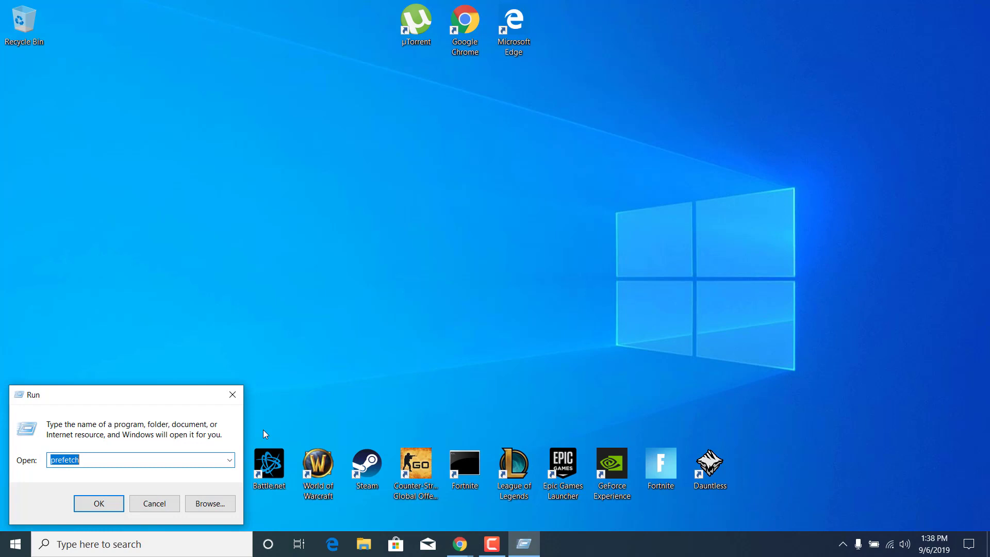
text(msconfig)
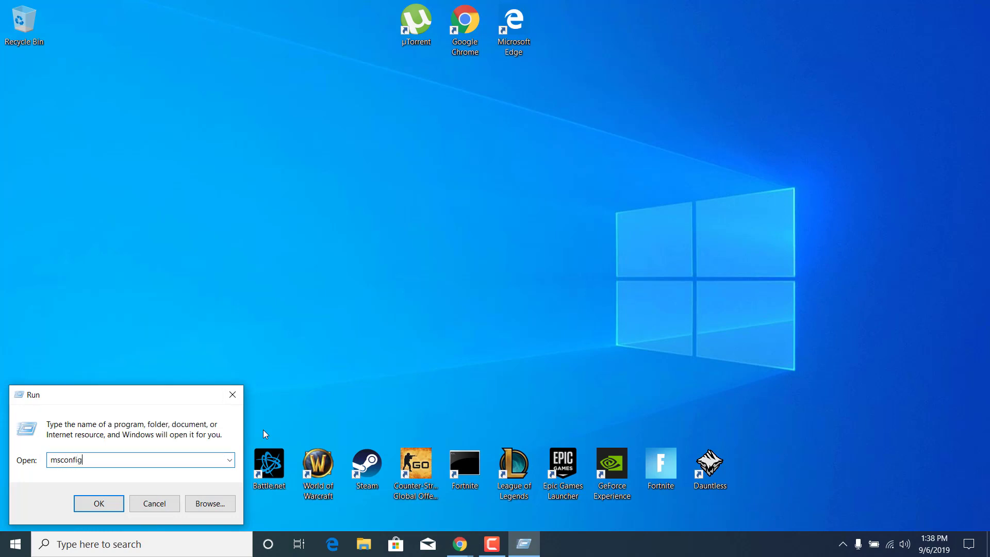
click(98, 503)
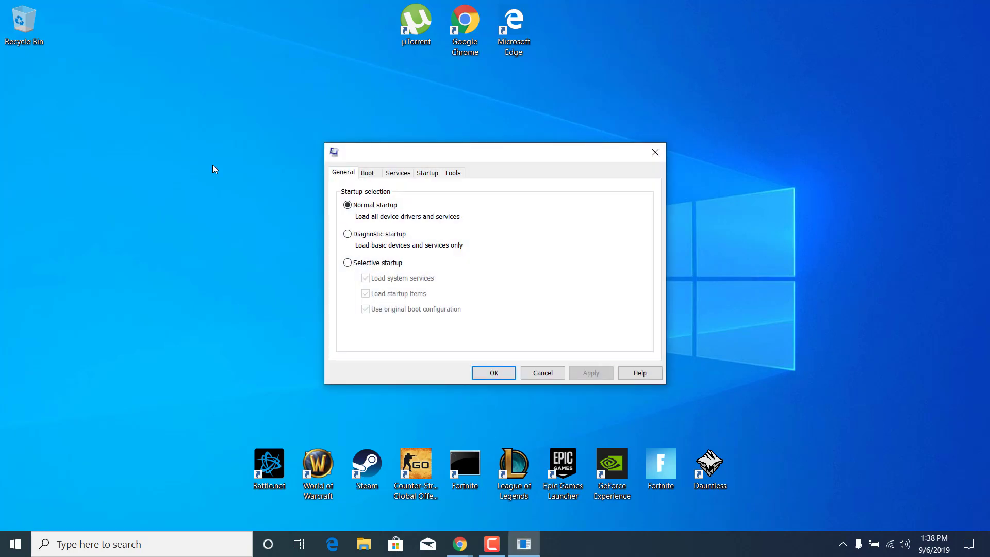
mouse_move(481, 243)
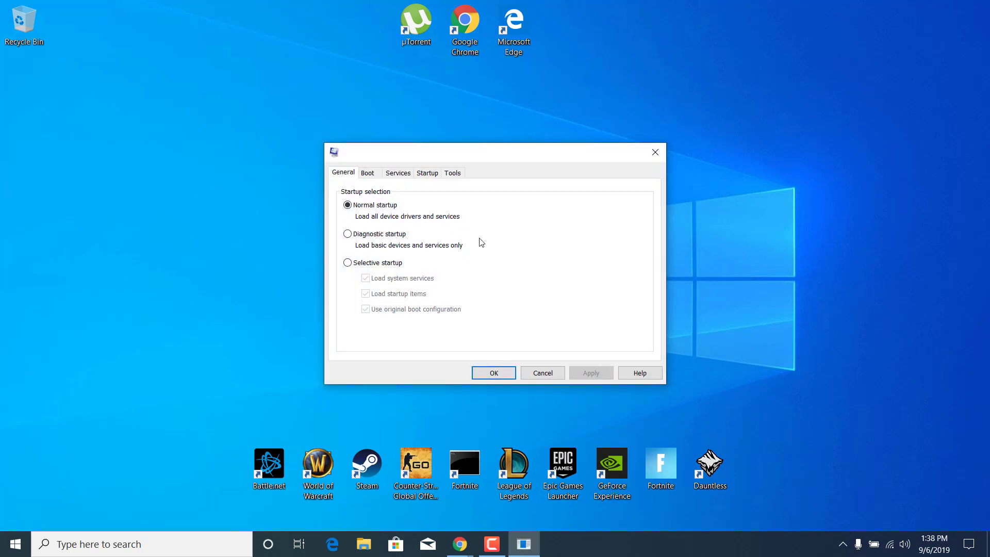
mouse_move(488, 234)
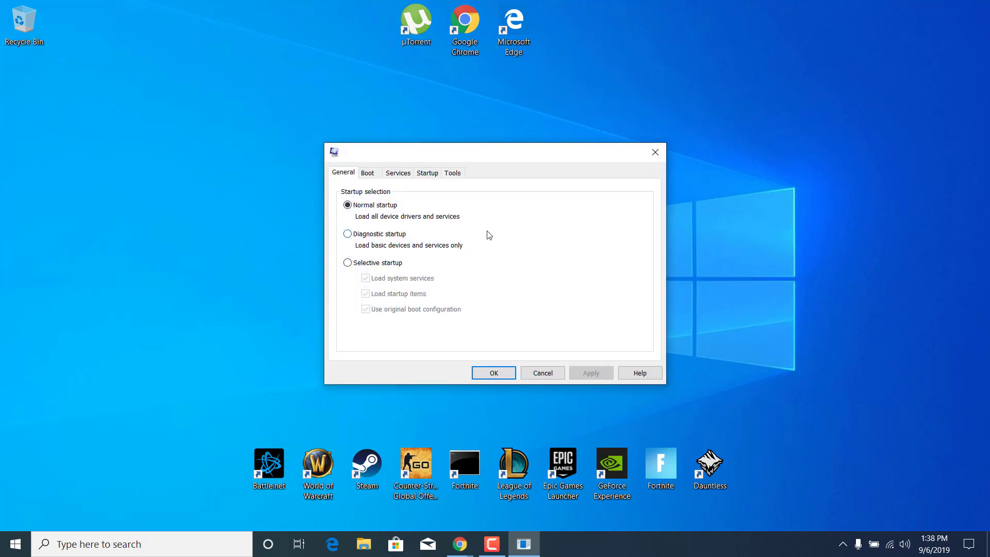
- On the Services tab, hide Microsoft services and disable all remaining services
click(398, 172)
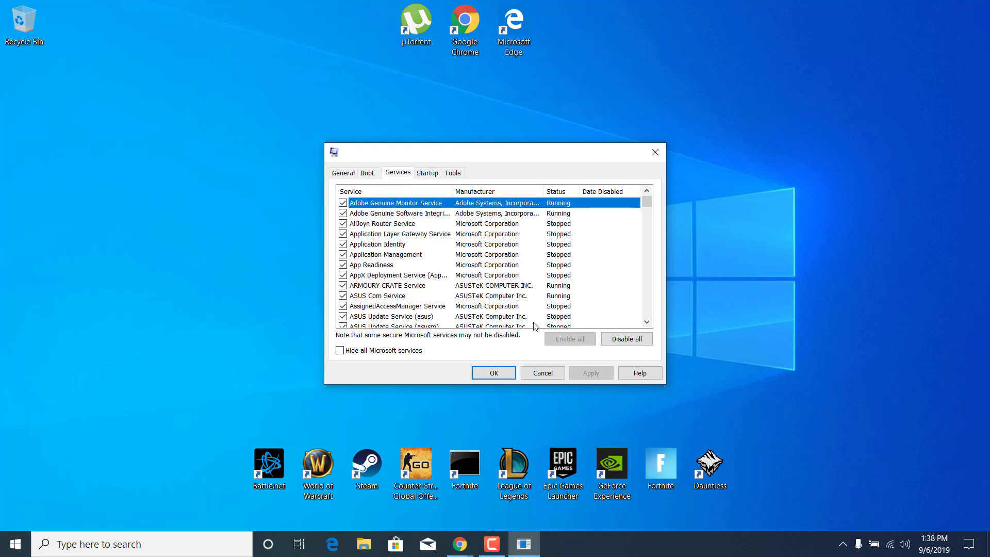
mouse_move(371, 368)
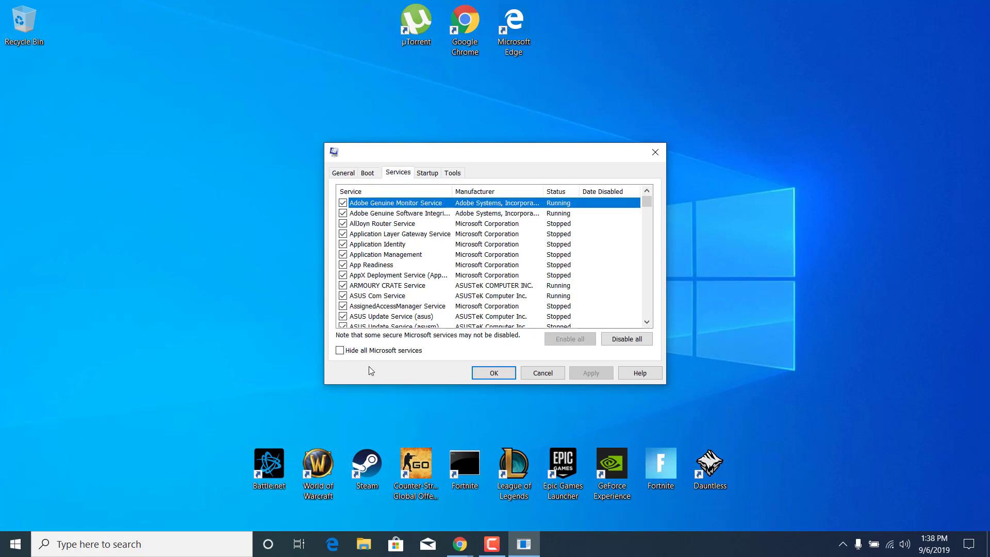
click(339, 350)
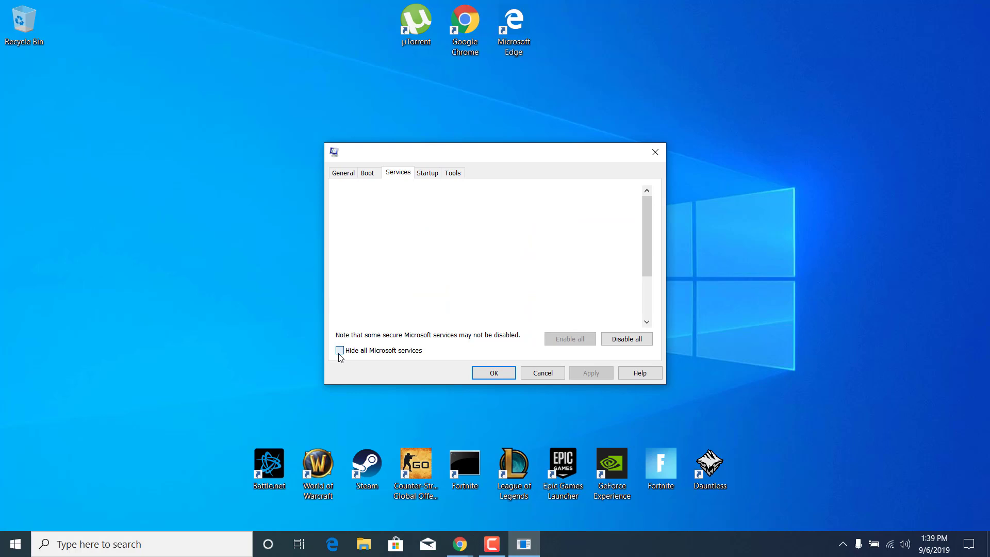
click(339, 350)
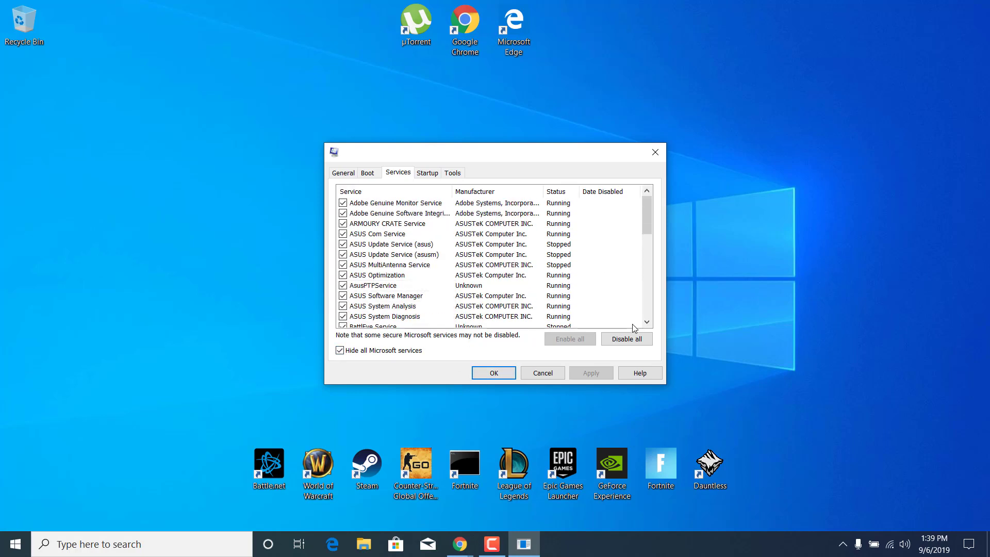
click(627, 339)
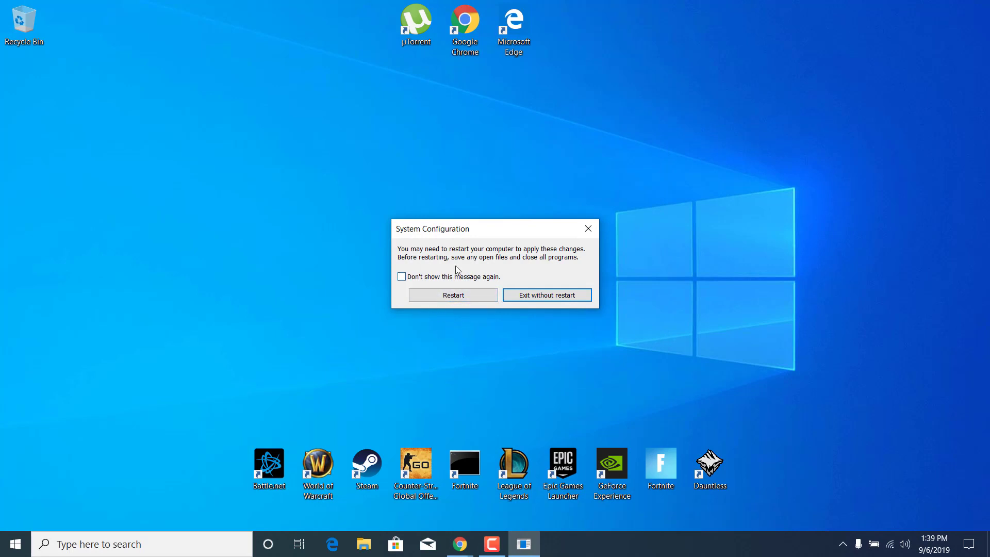
mouse_move(438, 262)
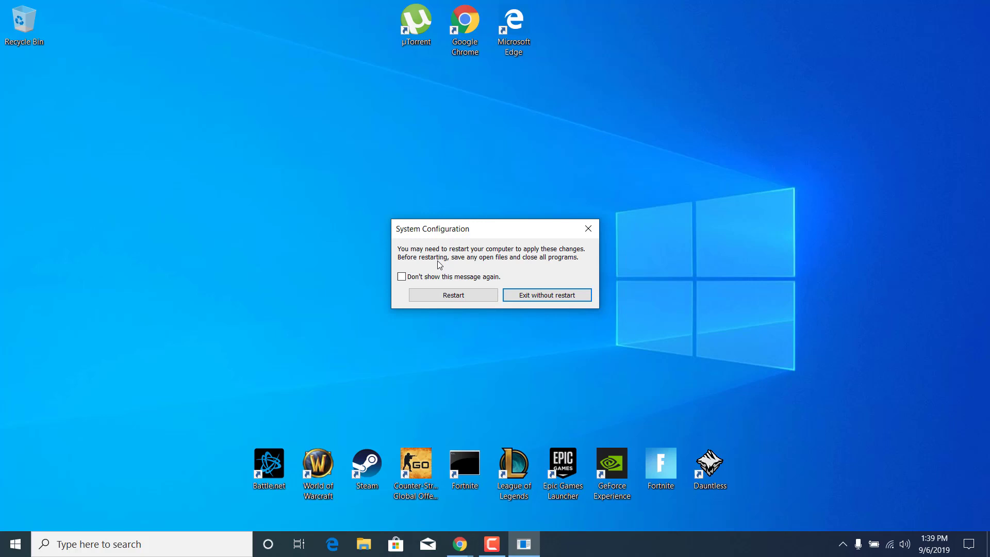
mouse_move(567, 268)
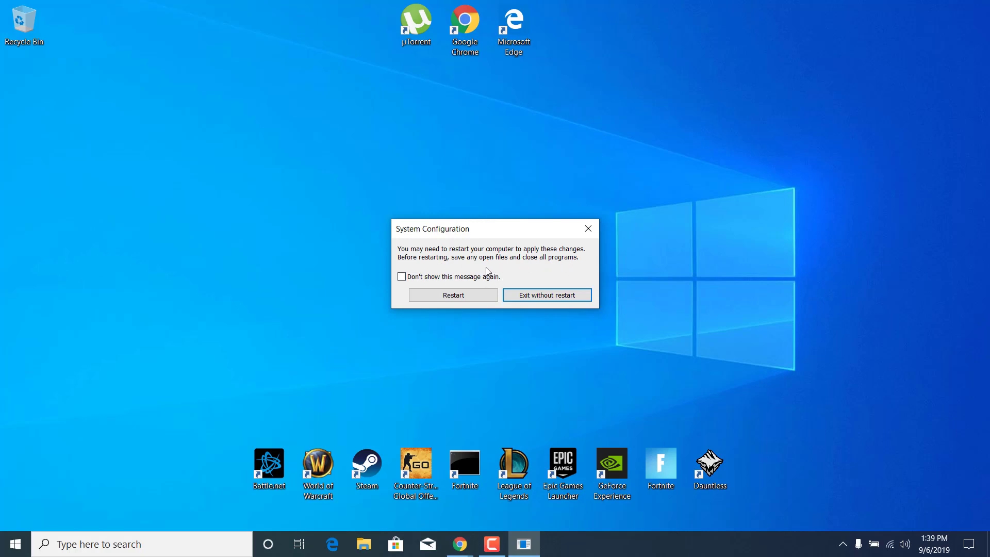
- Choose Exit without restart in the restart prompt
click(547, 295)
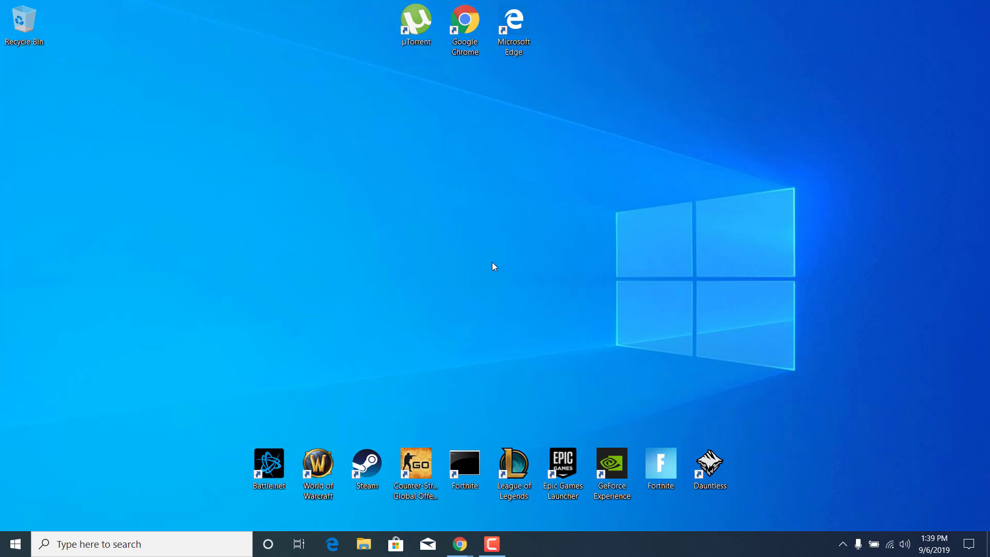